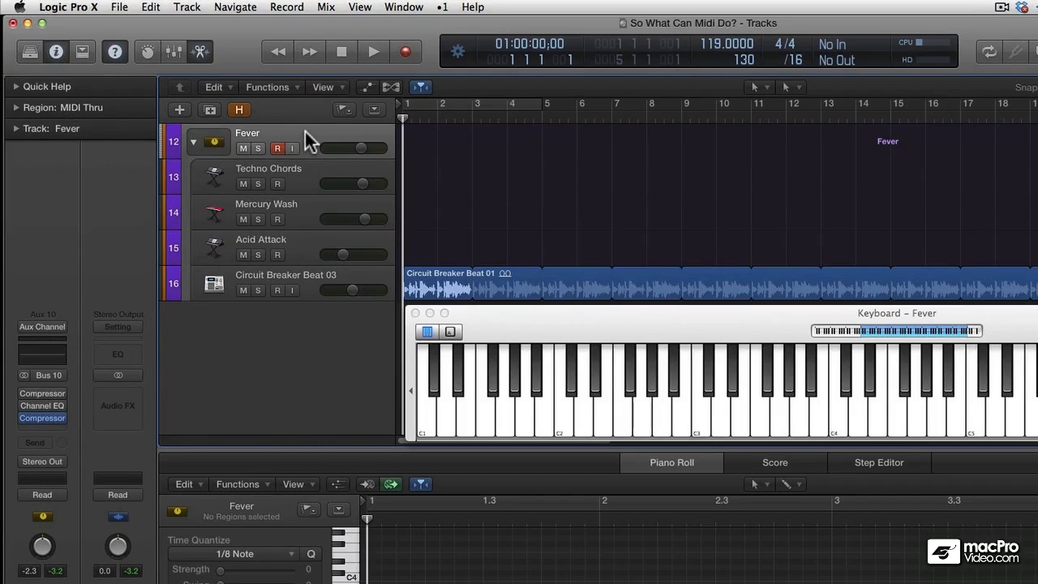
# Step: Inspect the MIDI effects on the Techno Chords and Acid Attack sub-tracks, then reselect Fever's main track
pyautogui.click(269, 175)
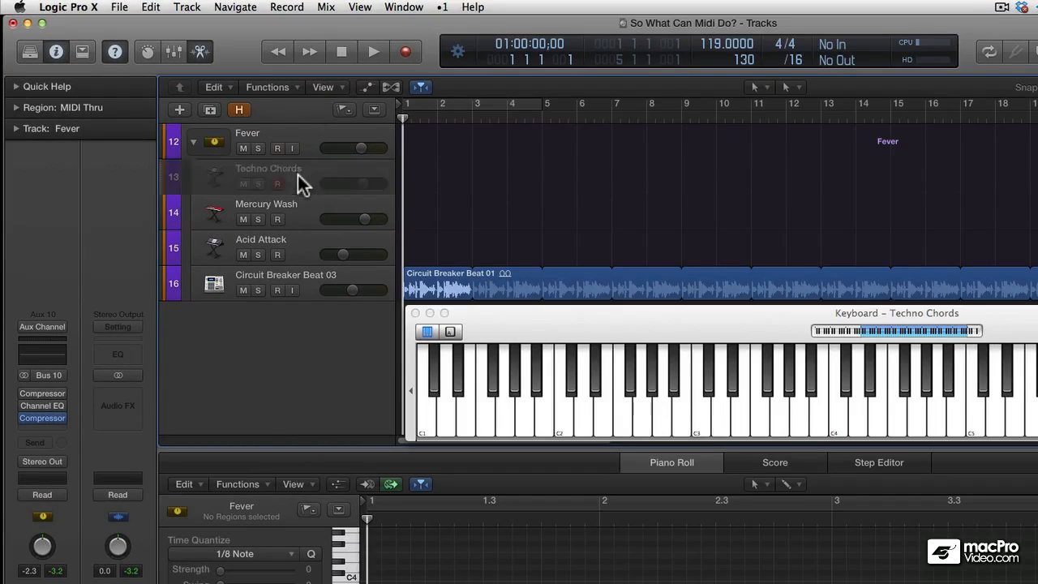
pyautogui.click(269, 175)
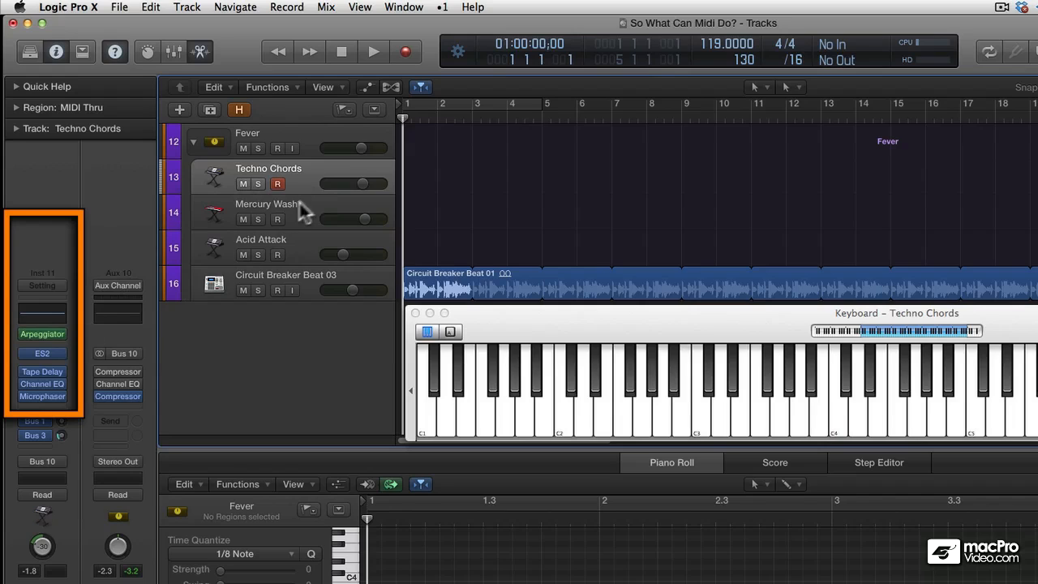
pyautogui.click(262, 246)
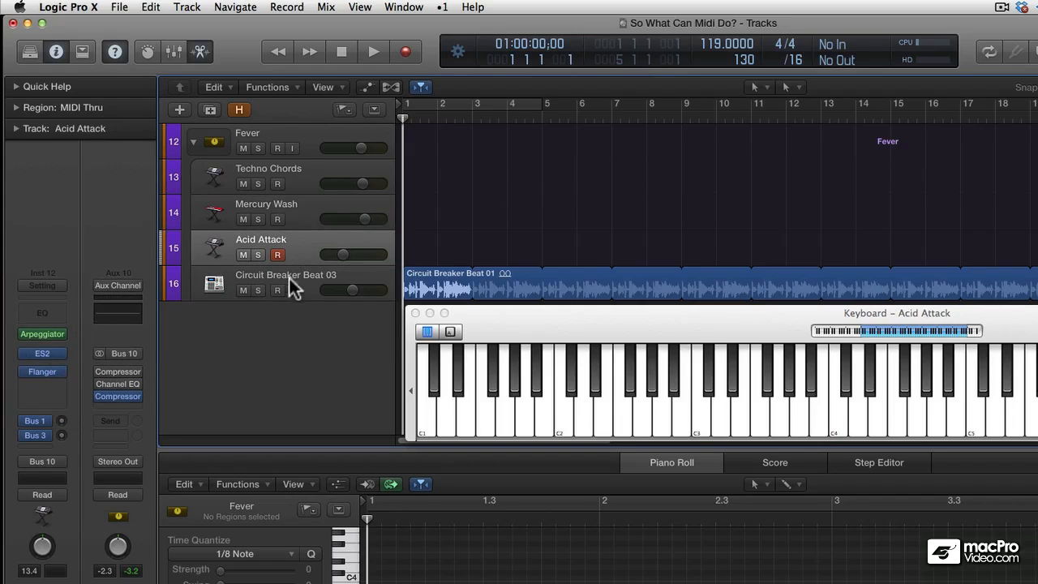
pyautogui.click(285, 274)
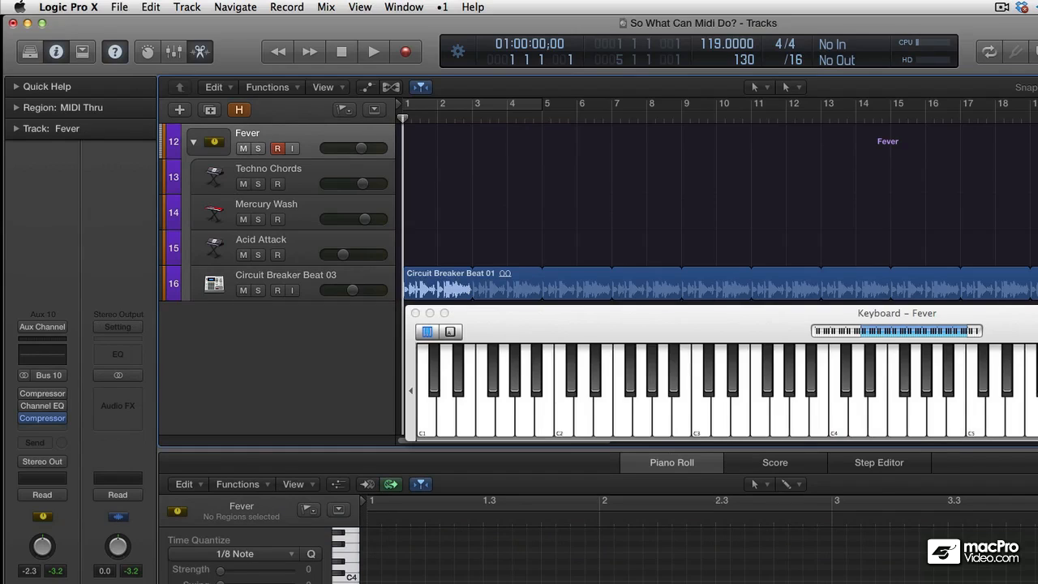
# Step: Start recording a live keyboard performance onto the Fever track stack
pyautogui.click(373, 50)
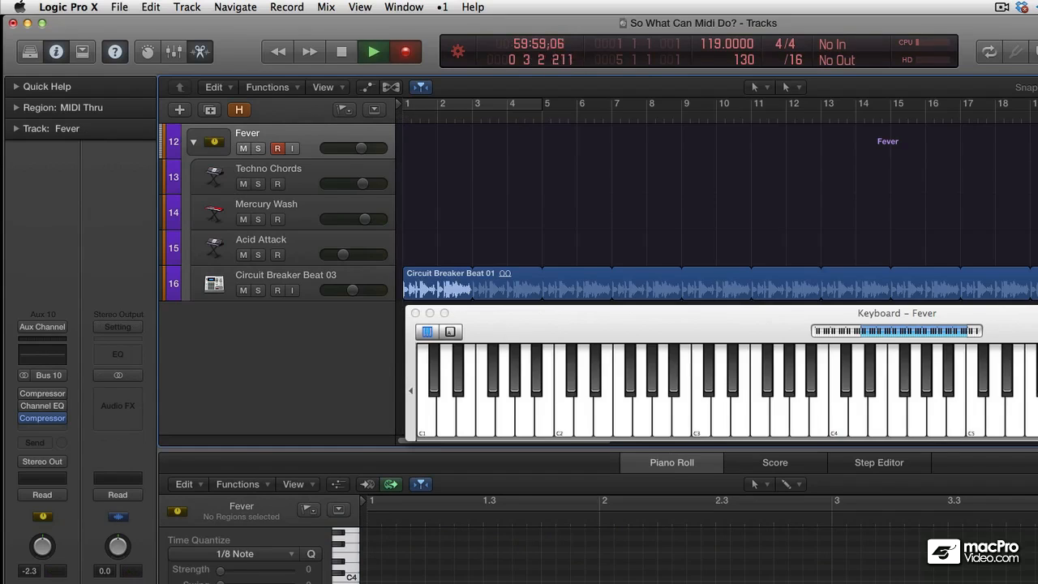
pyautogui.click(373, 50)
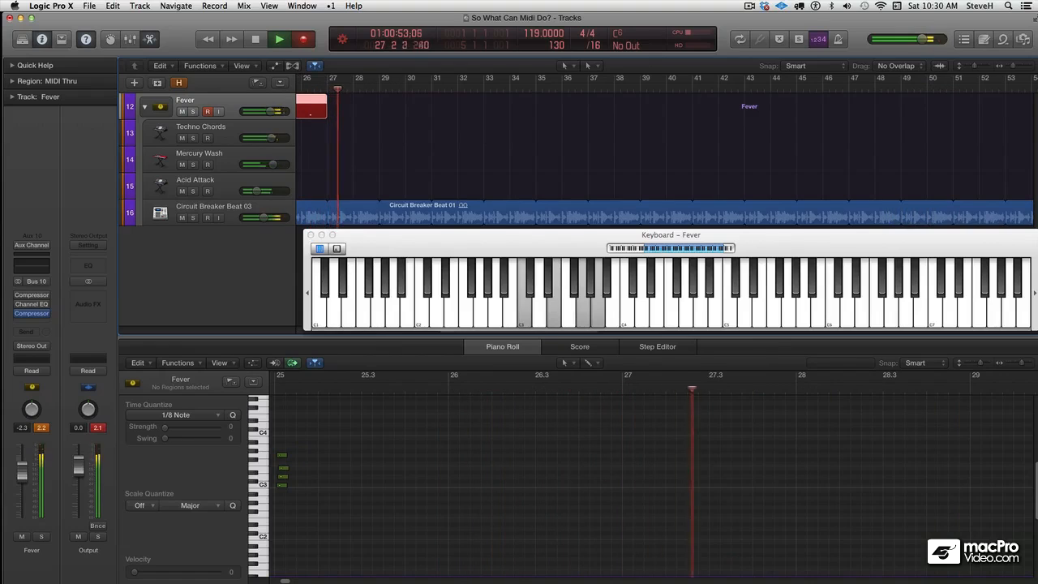
# Step: Stop the Fever recording, then stop playback of the captured MIDI region
pyautogui.click(279, 39)
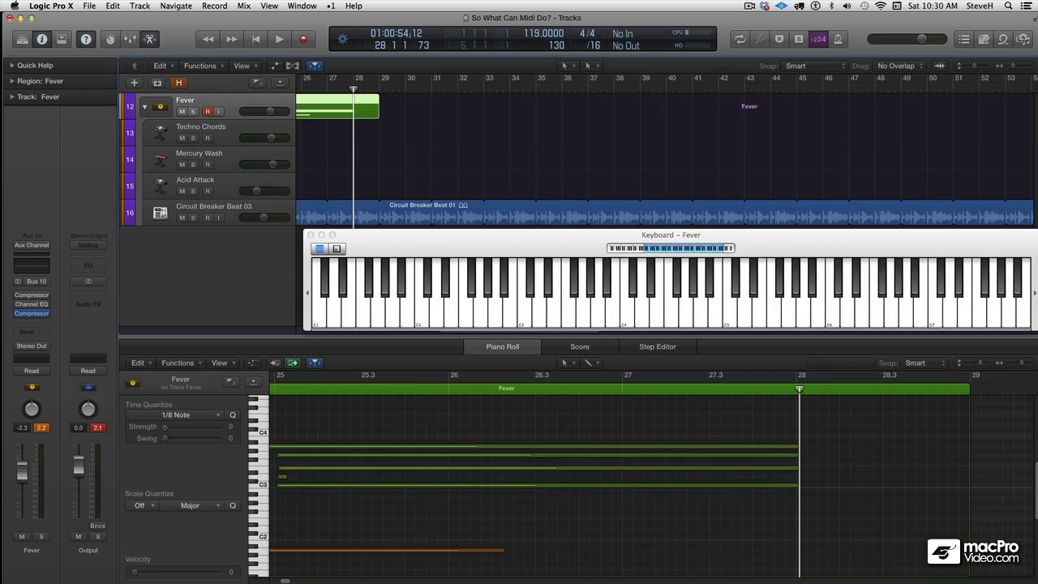
pyautogui.moveTo(234, 185)
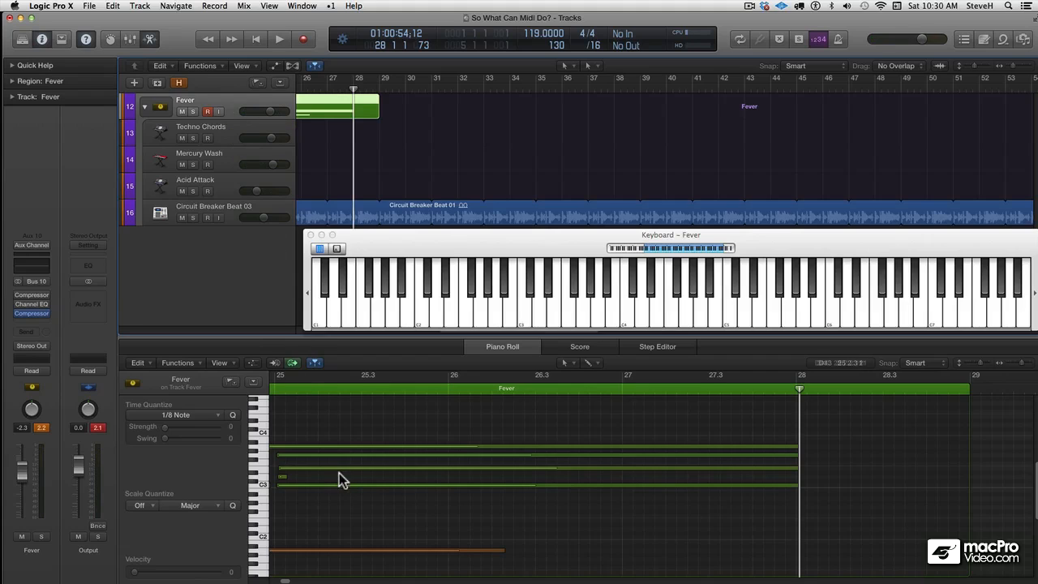
pyautogui.moveTo(340, 425)
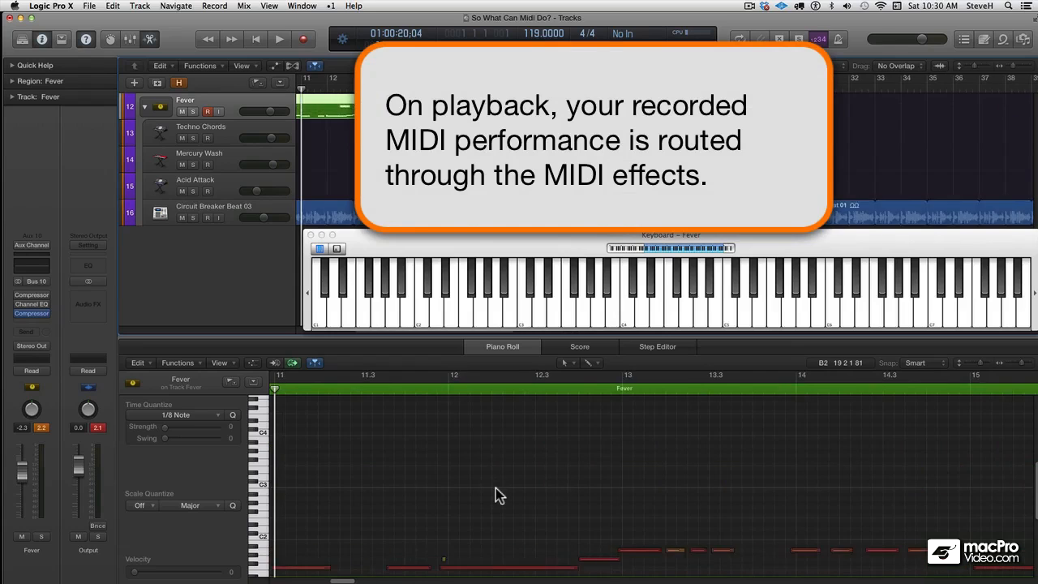
pyautogui.click(279, 39)
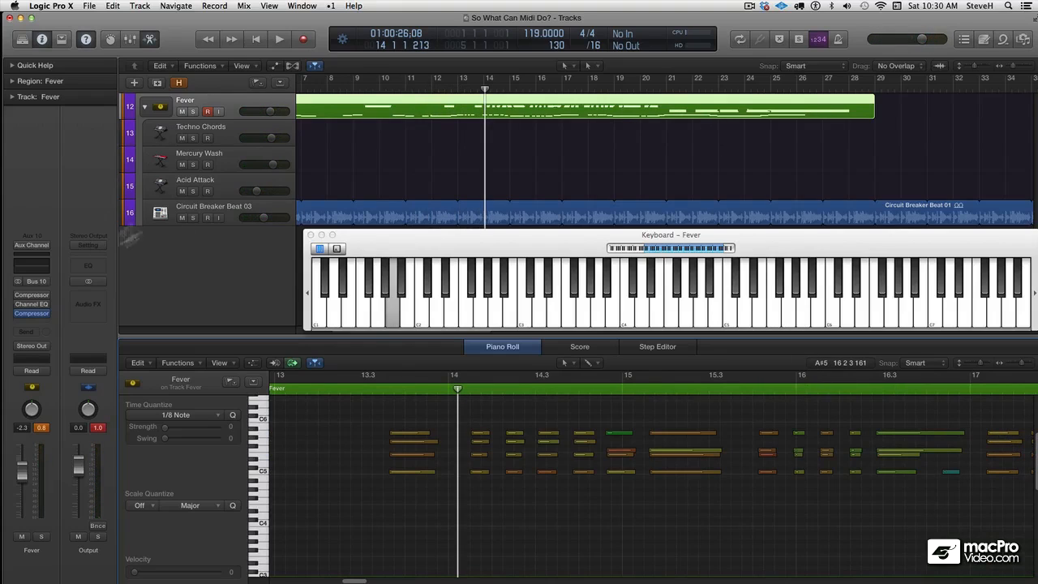
pyautogui.moveTo(146, 110)
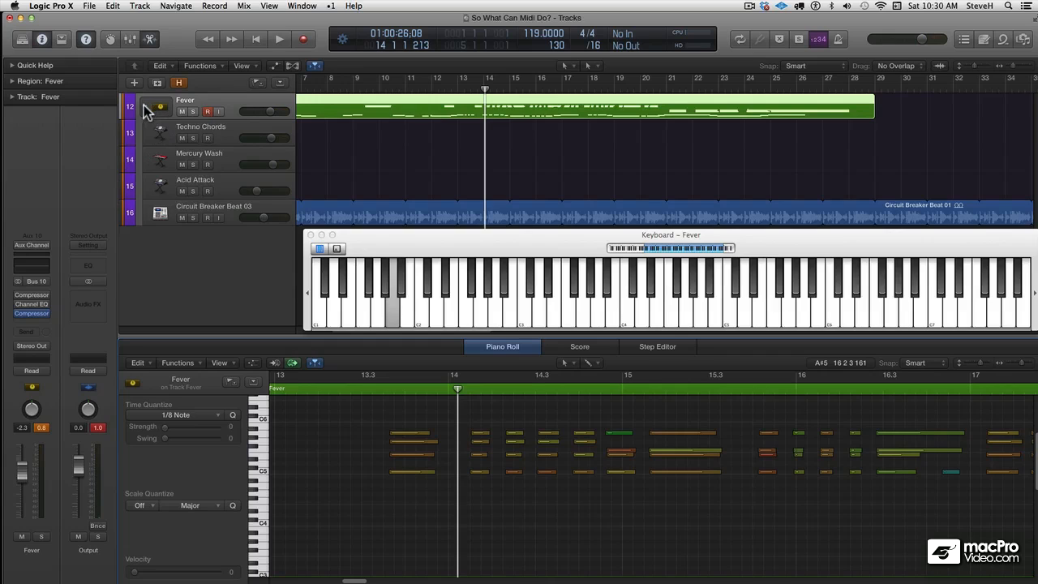
# Step: Collapse Fever, hide the unused tracks, and expand Master Gasket 2 to show its sub-tracks
pyautogui.click(147, 111)
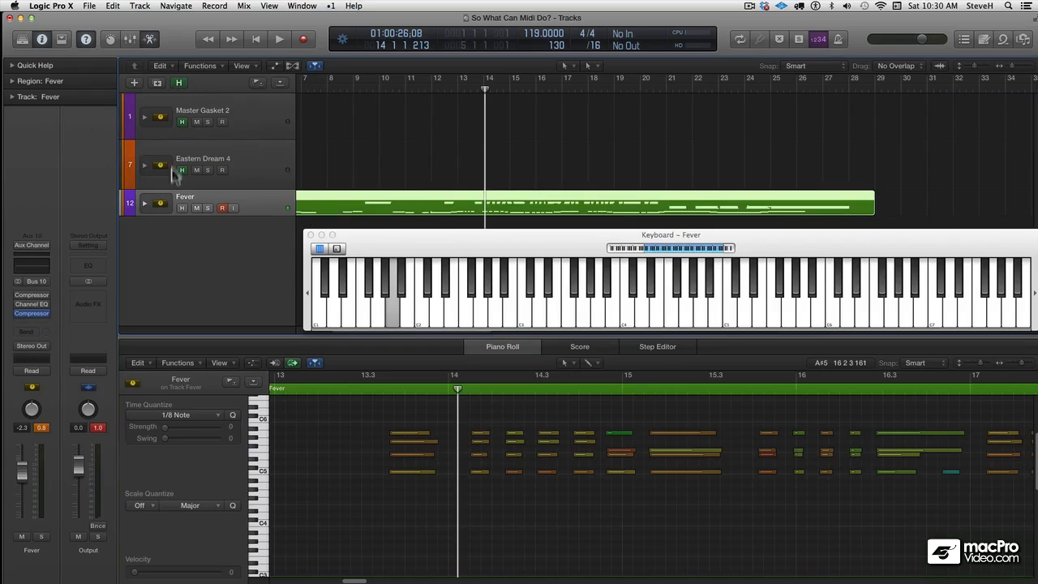
pyautogui.click(181, 208)
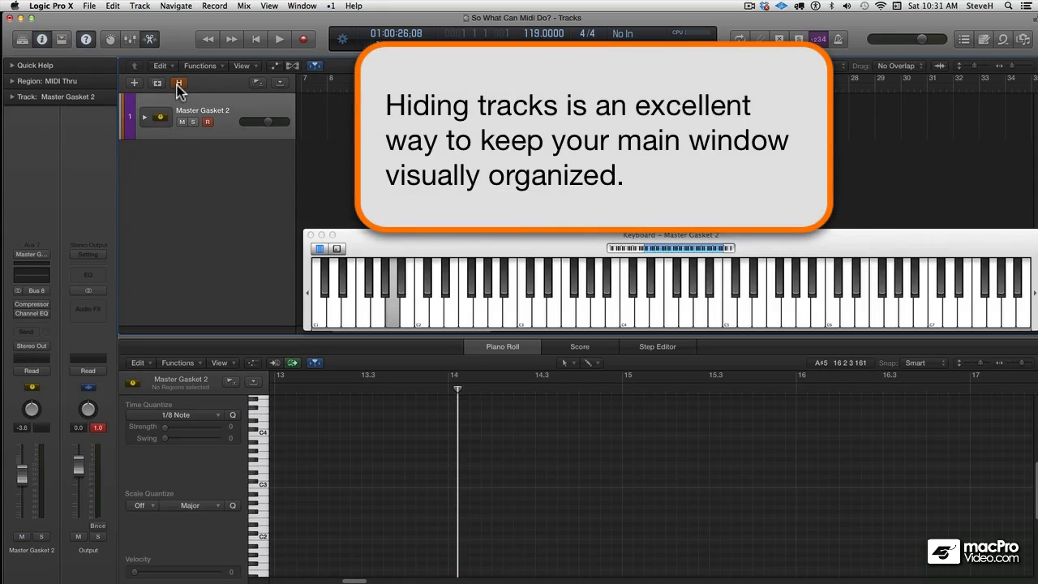
pyautogui.click(178, 83)
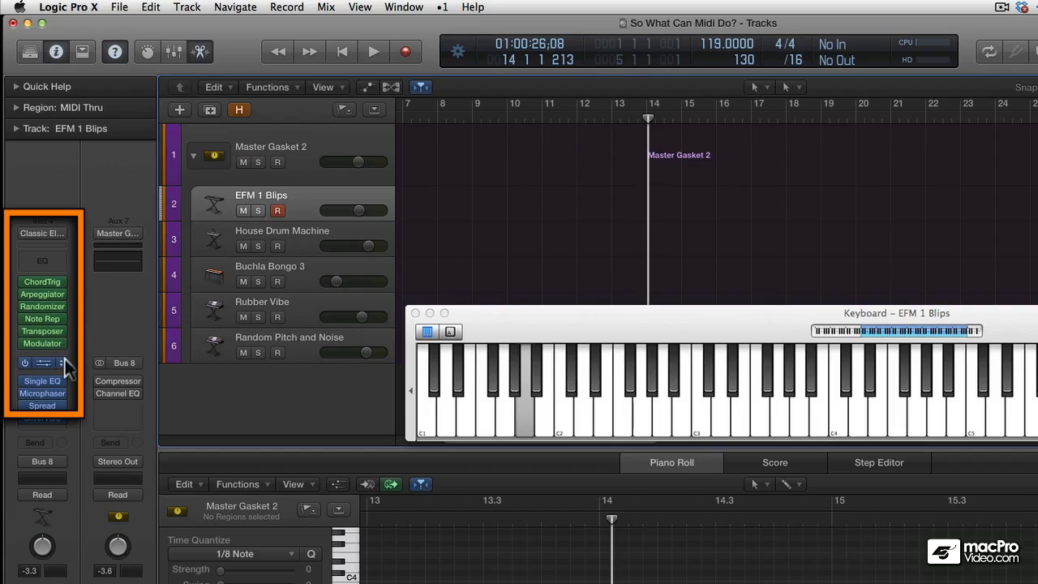
pyautogui.click(282, 230)
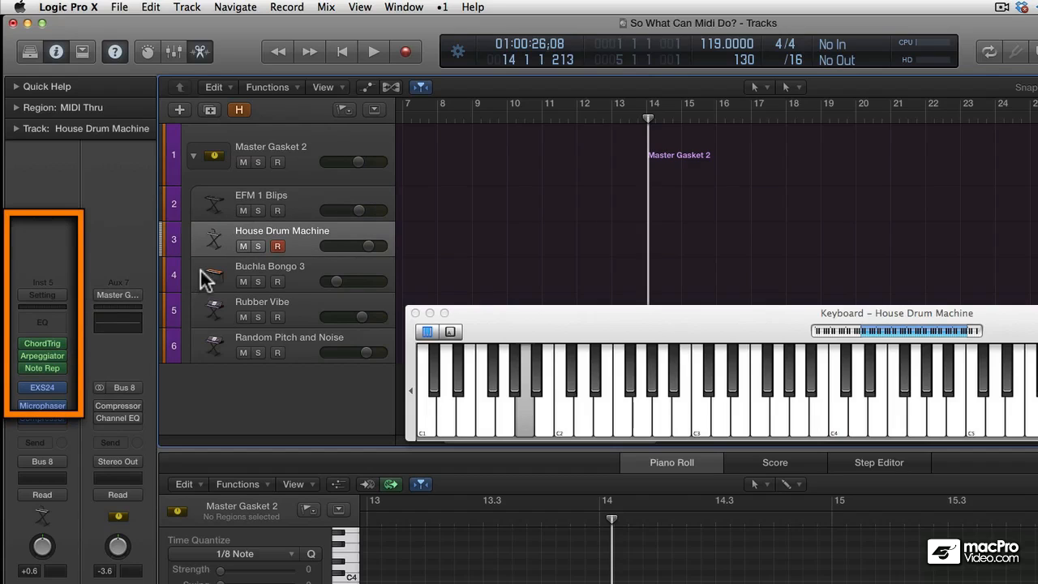
pyautogui.click(269, 266)
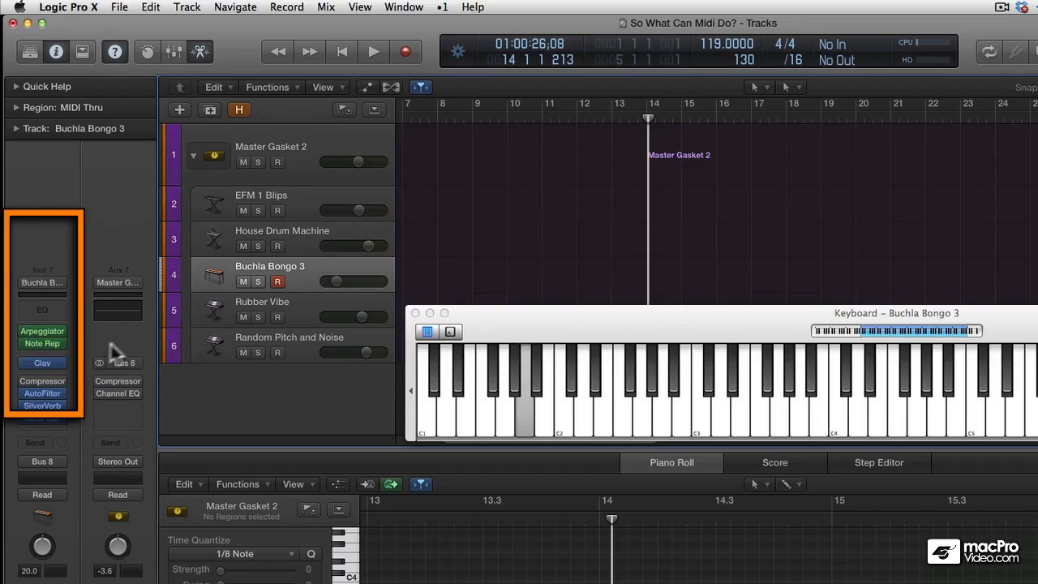
pyautogui.click(288, 336)
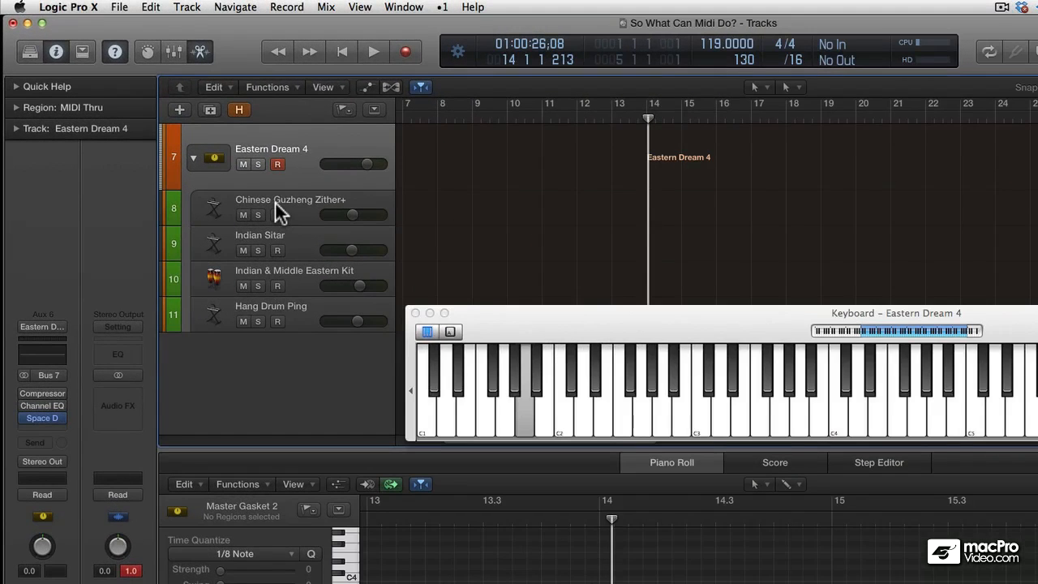
pyautogui.moveTo(290, 200)
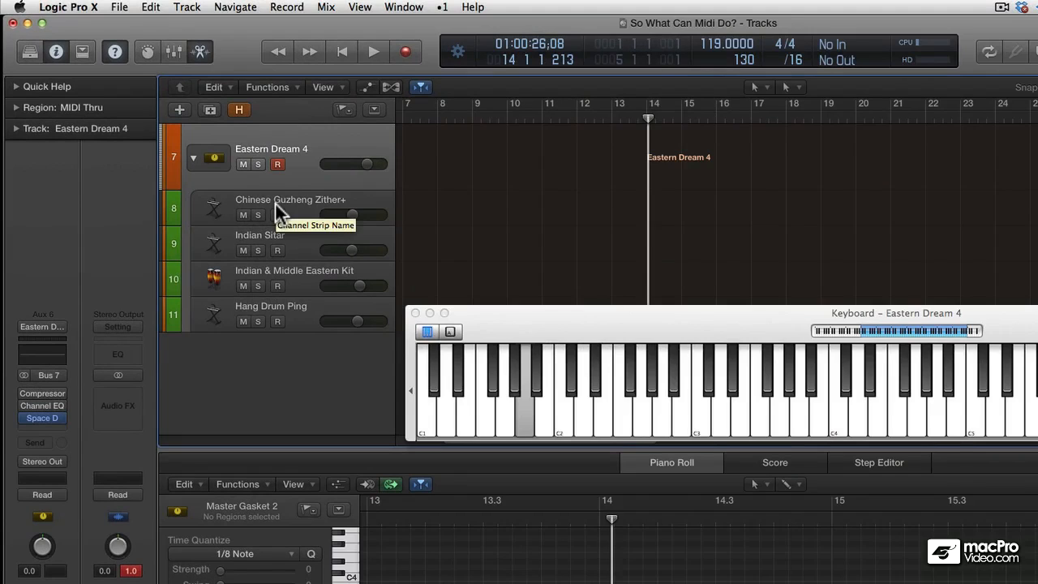
# Step: Inspect the Chinese Guzheng Zither+ sub-track's MIDI effect slots within Eastern Dream 4
pyautogui.click(290, 199)
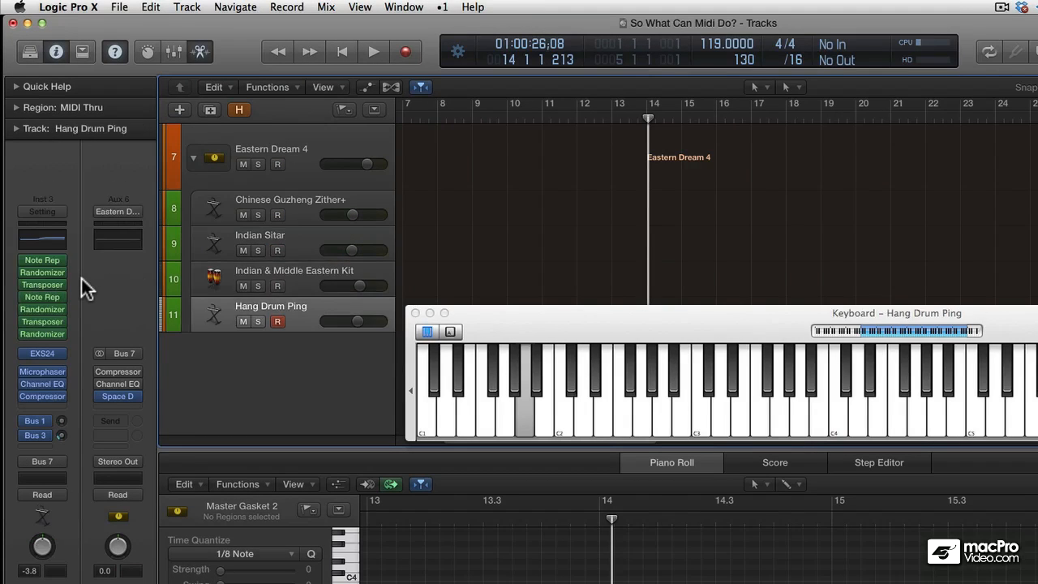
pyautogui.click(290, 200)
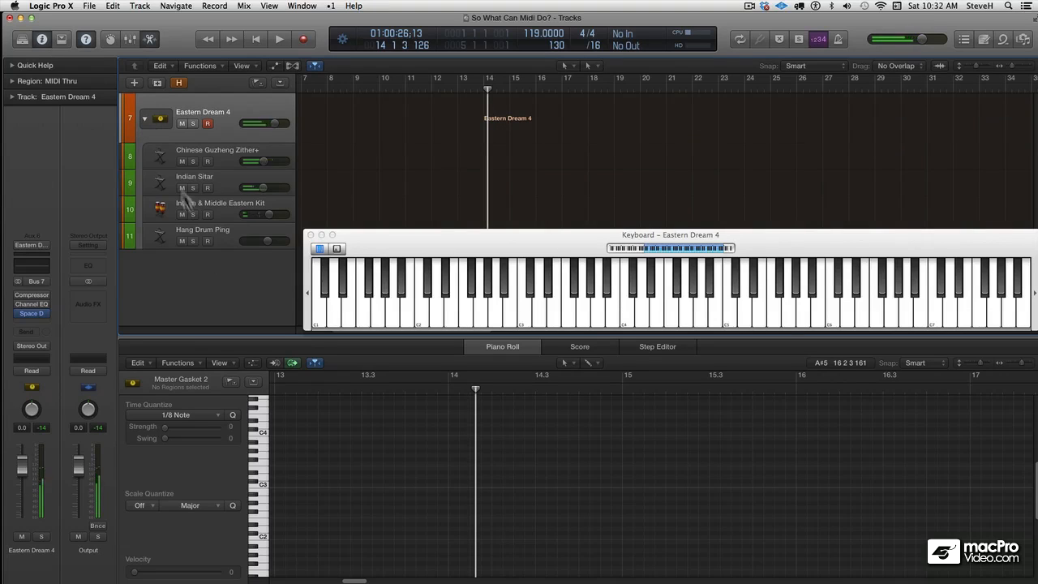
pyautogui.moveTo(202, 279)
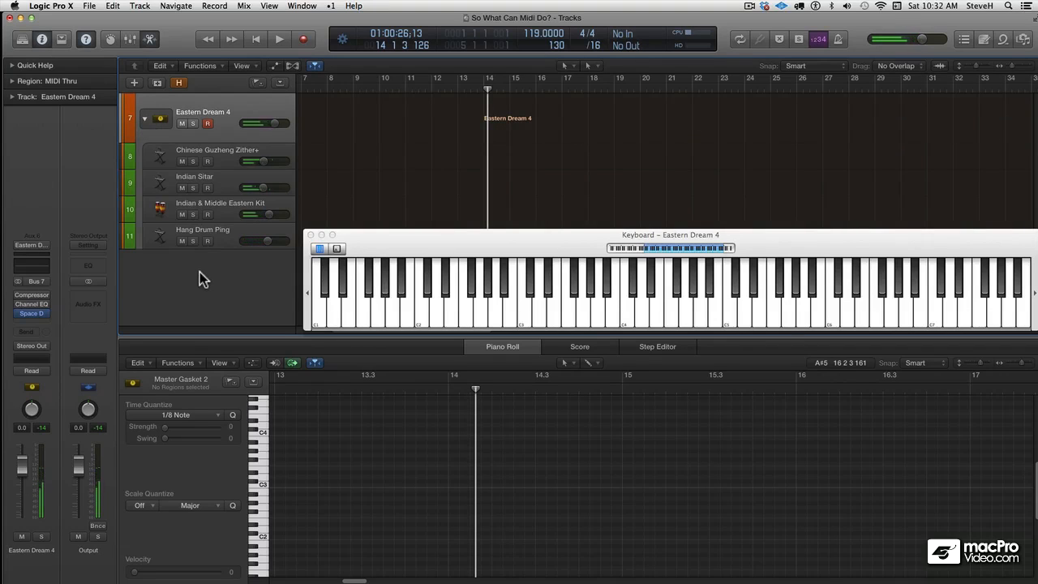